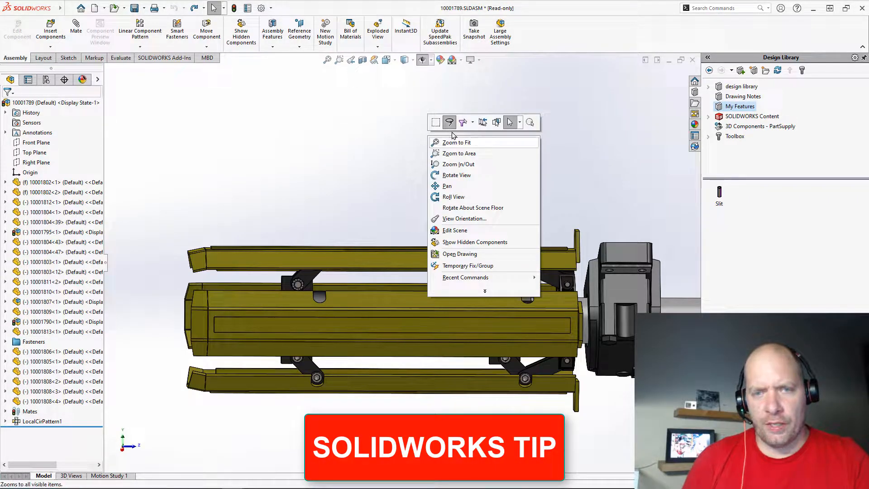
mouse_move(436, 122)
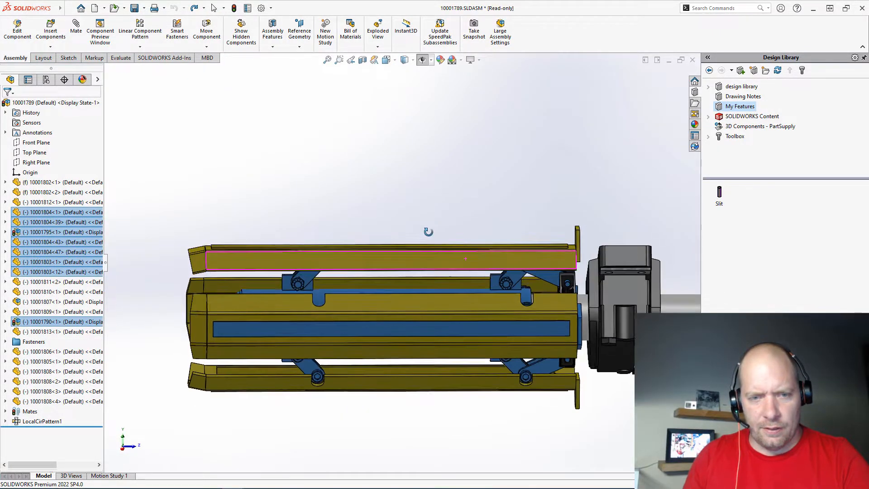
Step: Isolate the lasso-selected inner components, hiding the outer housing and motor
right_click(466, 258)
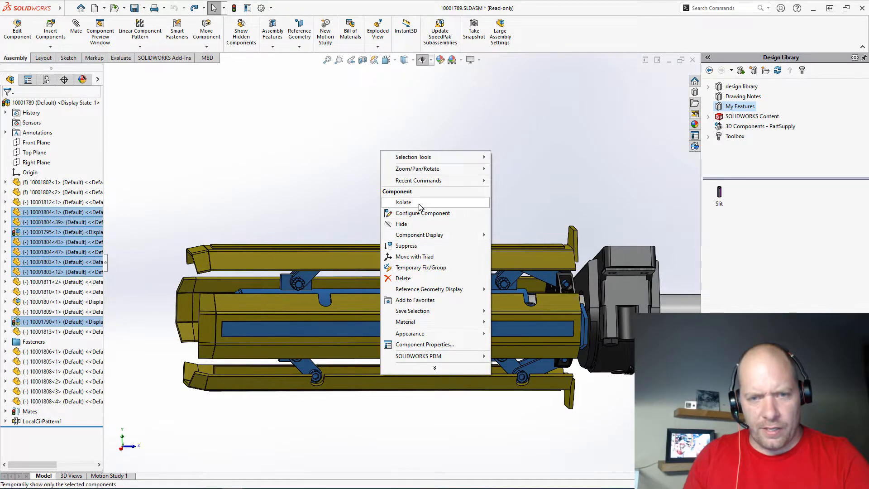
click(403, 202)
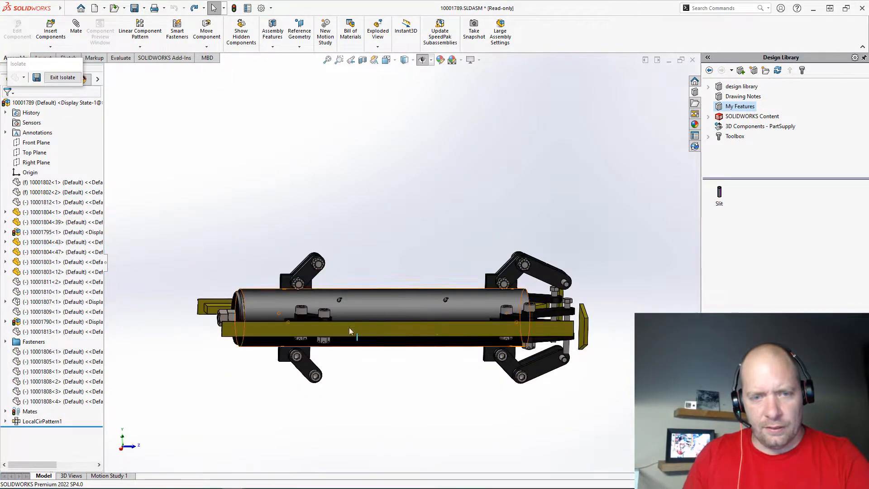